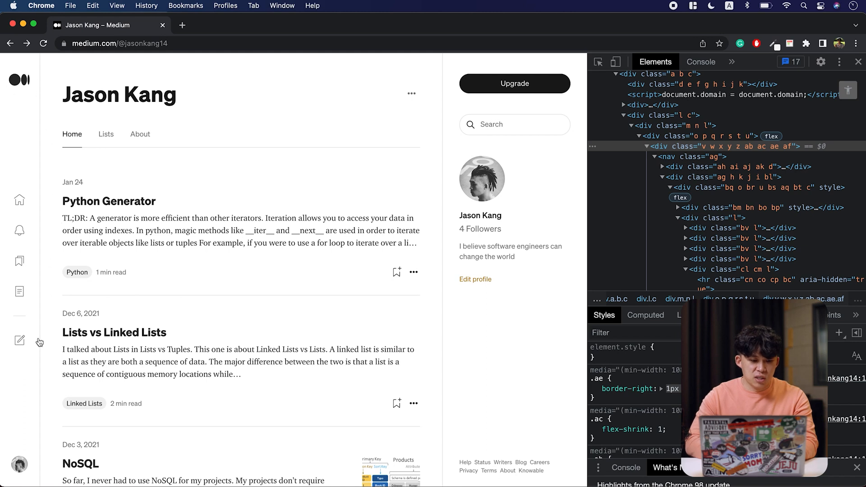
pyautogui.moveTo(13, 446)
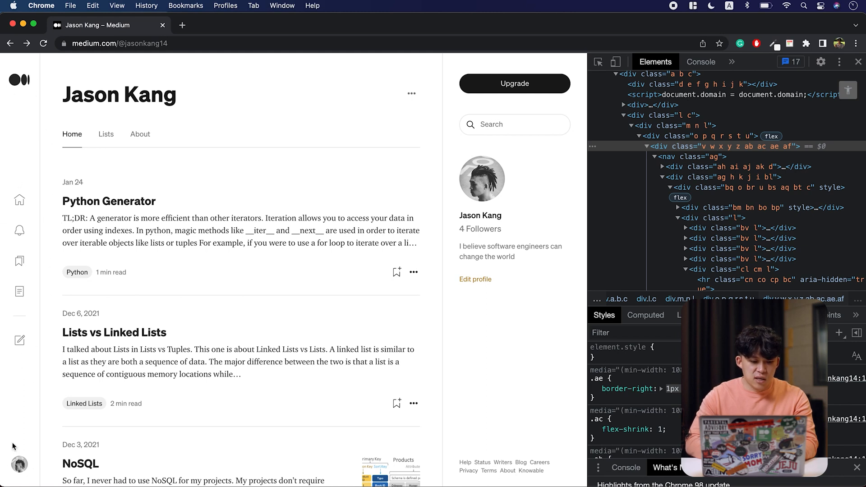
pyautogui.moveTo(149, 274)
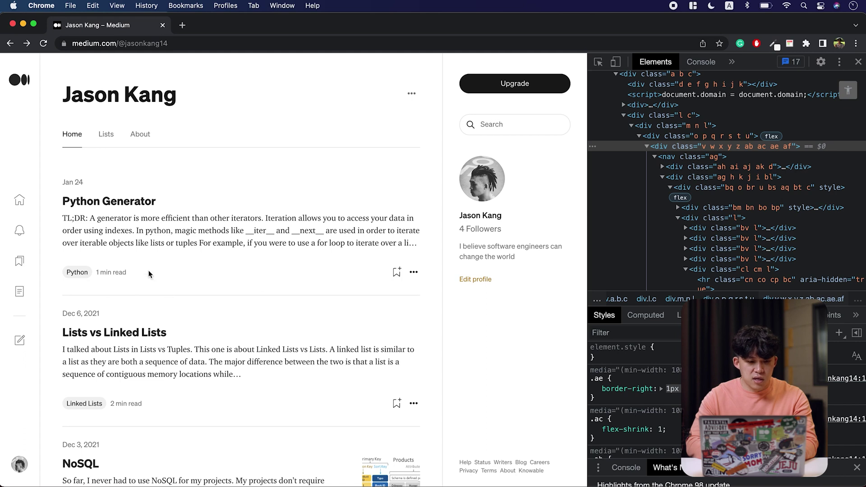
pyautogui.moveTo(20, 200)
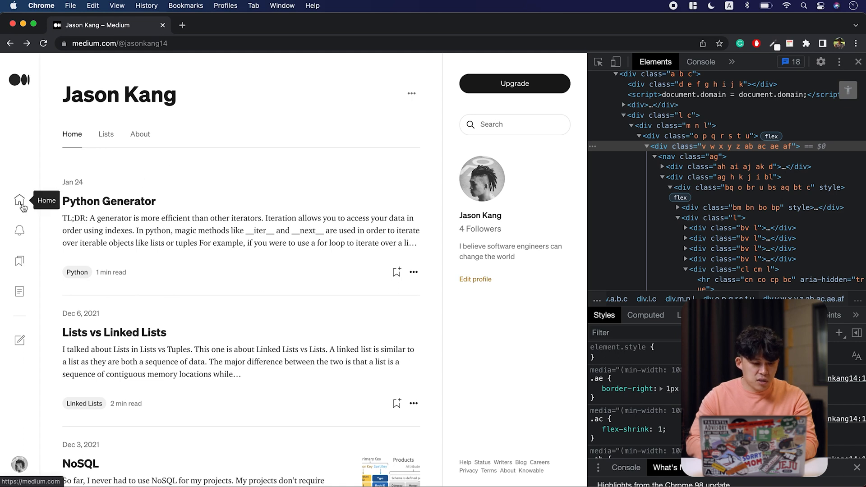
pyautogui.moveTo(19, 263)
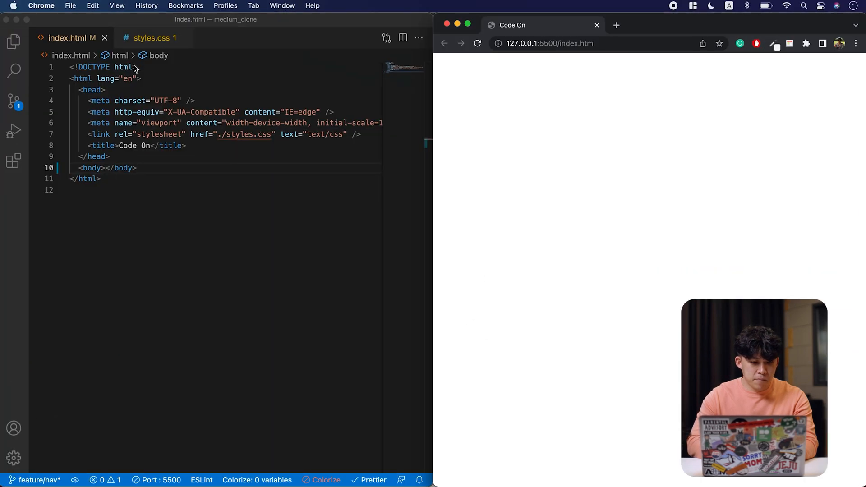
# Step: Add a nav inside the body with a link holding the /images/ic-medium.png logo image
pyautogui.click(151, 38)
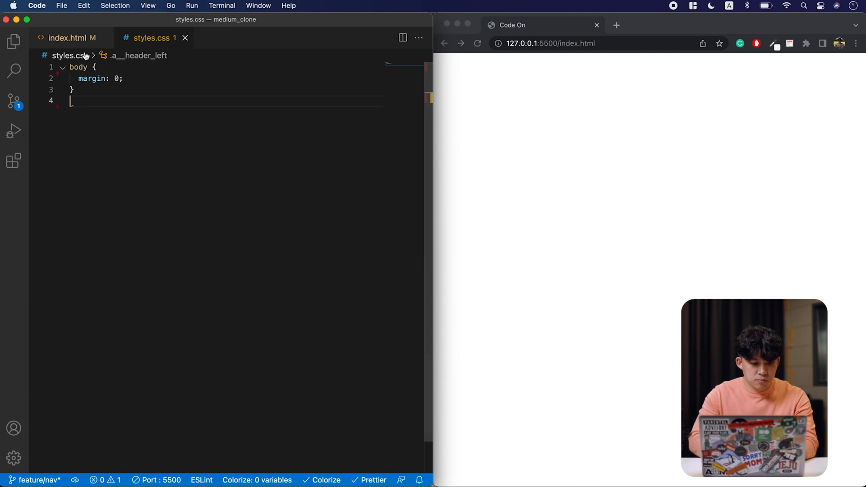
pyautogui.click(69, 37)
pyautogui.write('<a></a>')
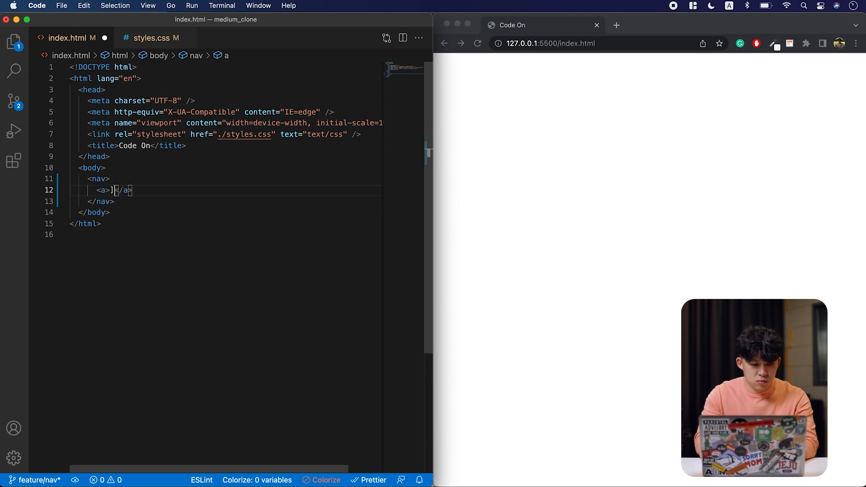
pyautogui.write('<img /')
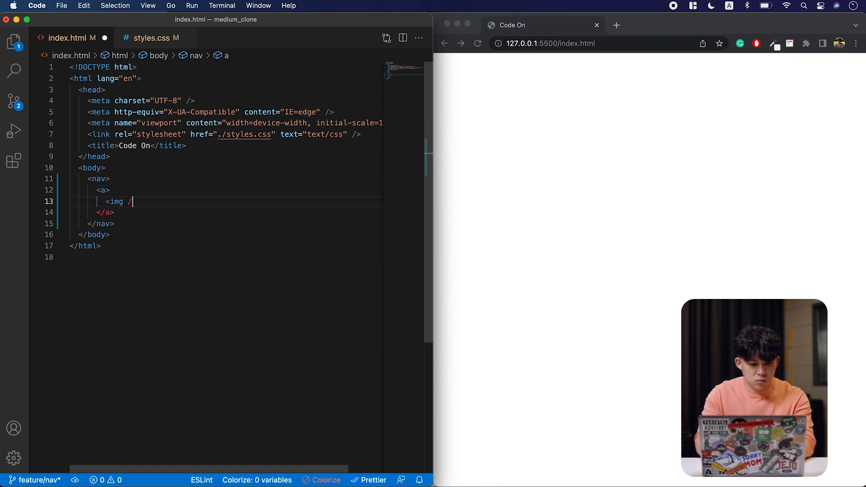
pyautogui.write('src=""')
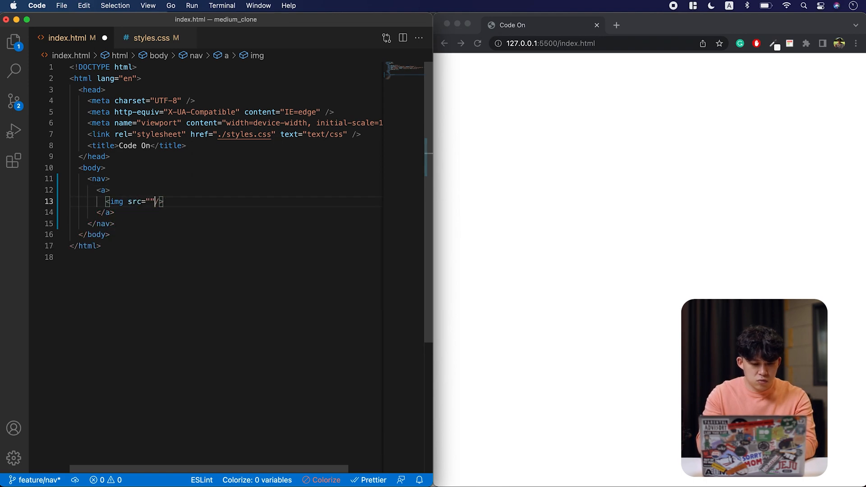
pyautogui.write('/images/ic-medium.png')
pyautogui.write('<section></section>')
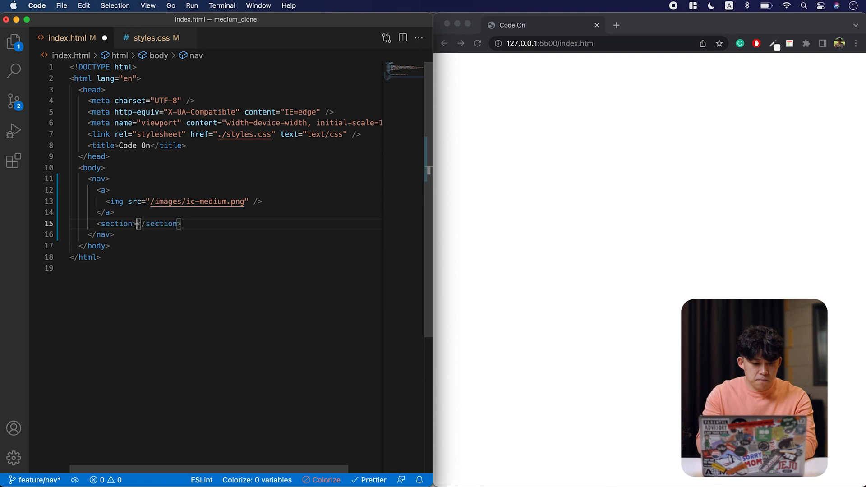
# Step: Add a section with the home and notification icon image links from /images/
pyautogui.write('<a></a>')
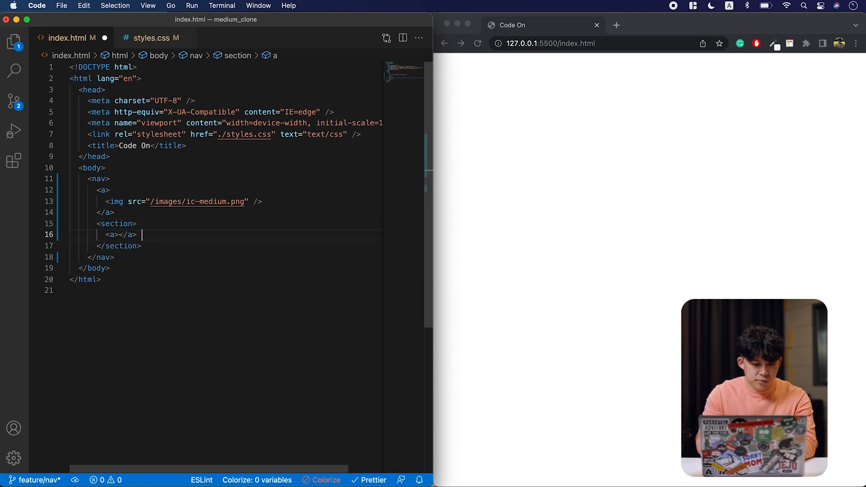
pyautogui.write('<')
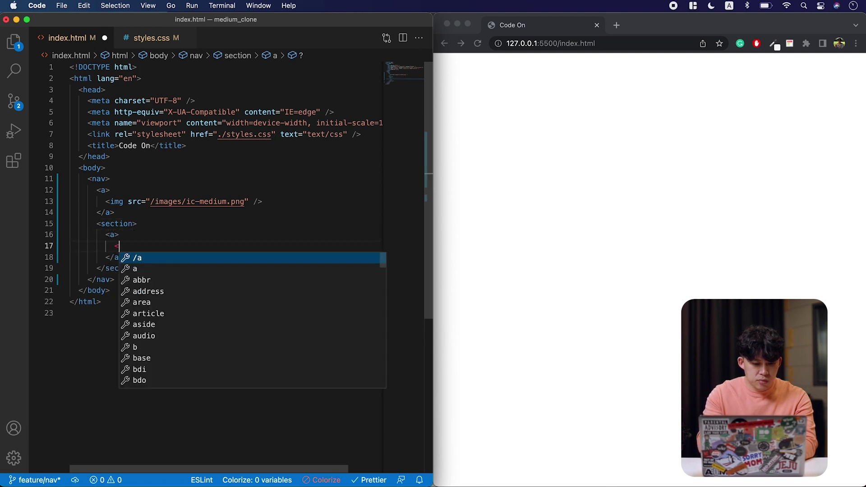
pyautogui.write('<img src="">')
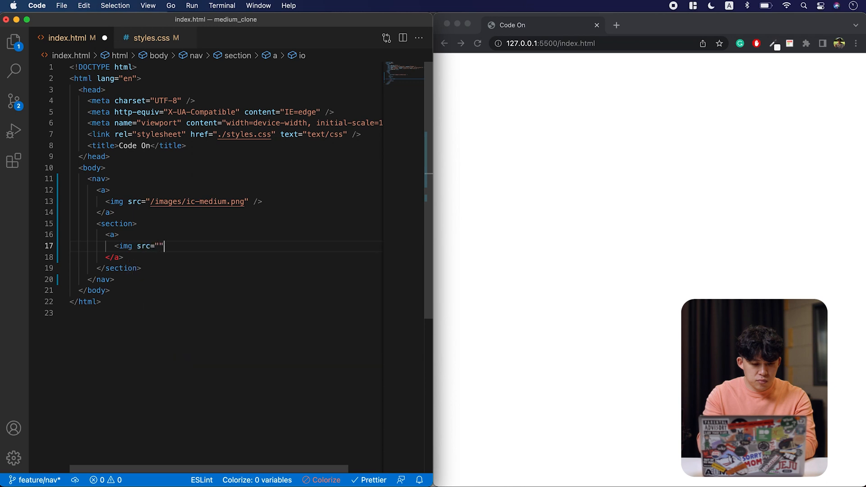
pyautogui.write('/images/ic-')
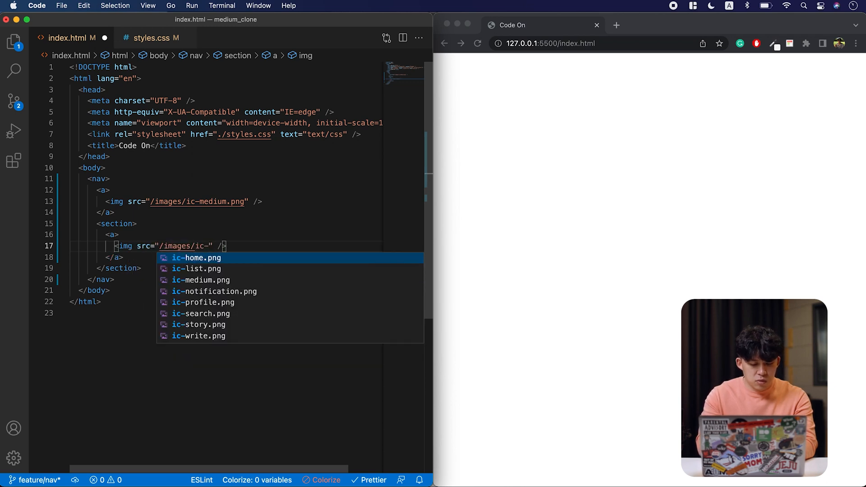
pyautogui.click(196, 257)
pyautogui.write('<a> </a>')
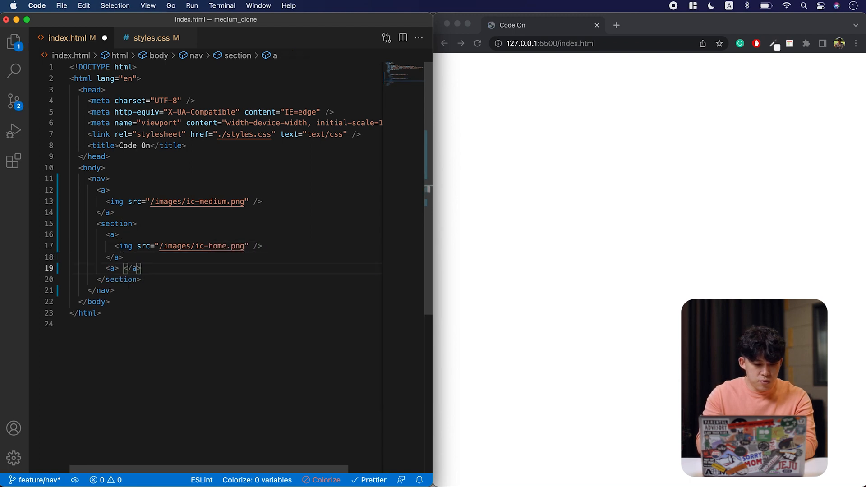
pyautogui.write('img src="')
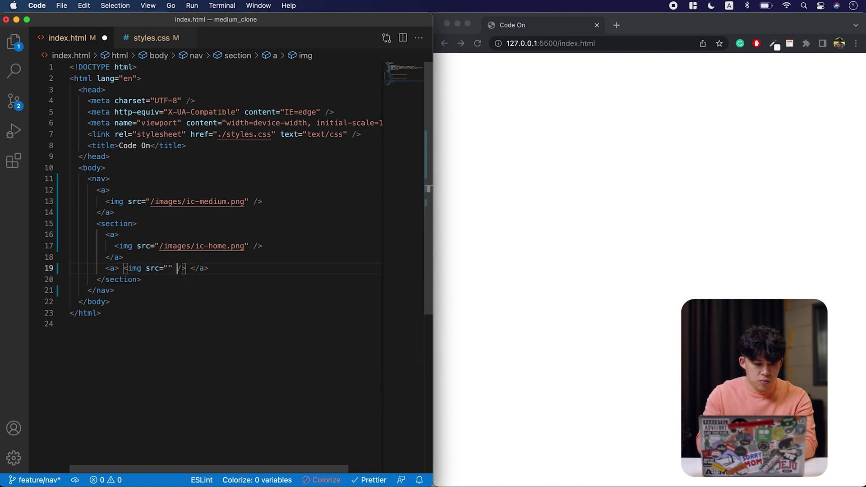
pyautogui.write('/images/')
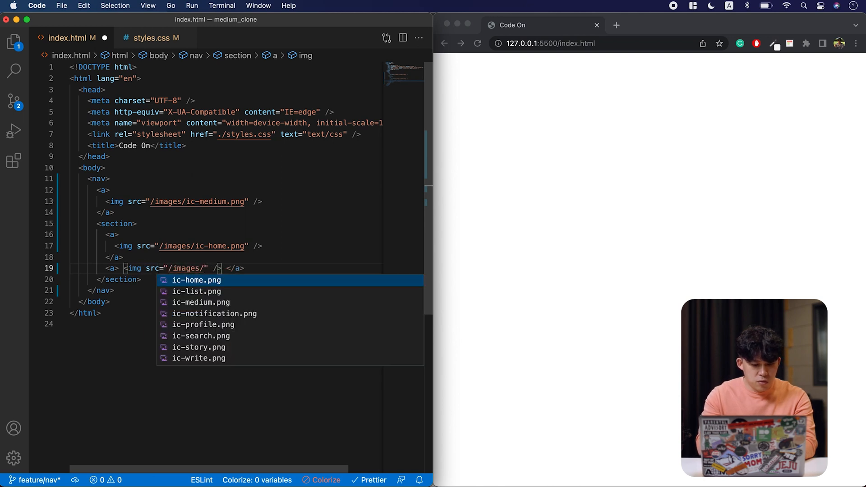
pyautogui.click(214, 314)
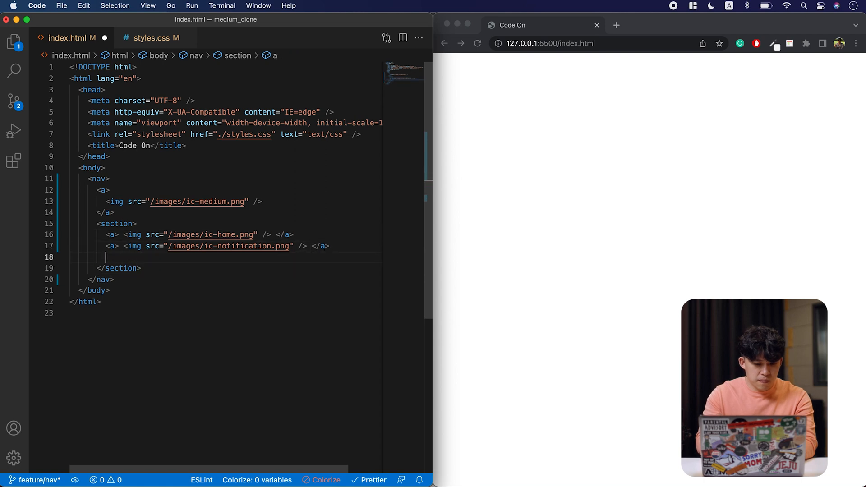
# Step: Add the list, story and write icon image links to the section
pyautogui.write('<a> <img src="" </a>')
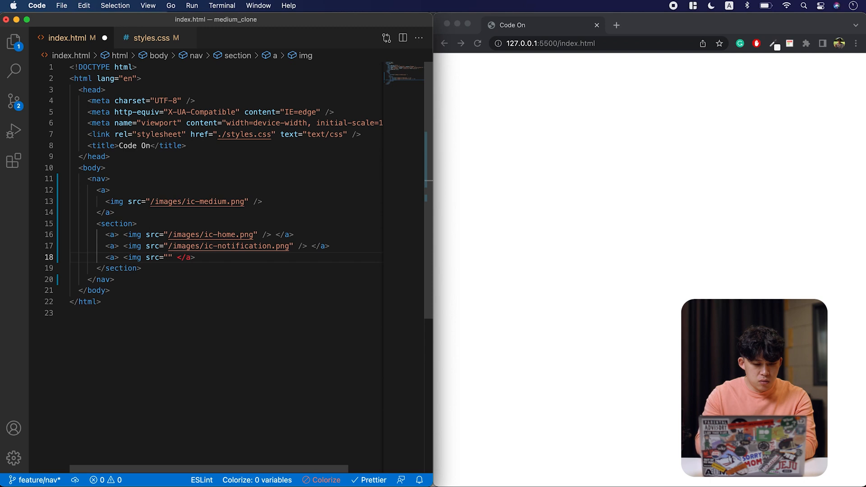
pyautogui.write('/images/ic-list.png')
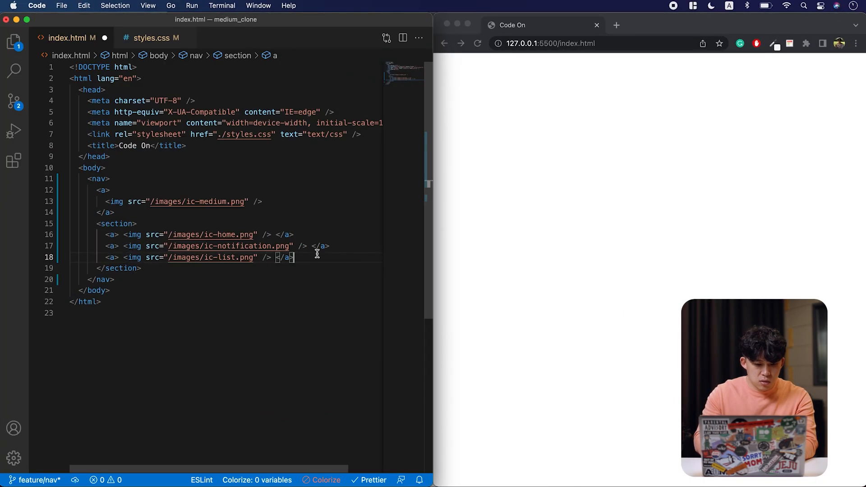
pyautogui.press('enter')
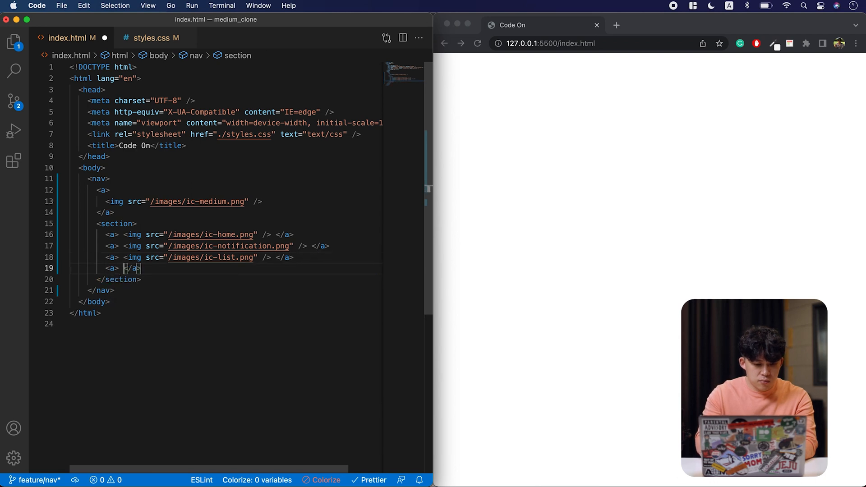
pyautogui.write('<img src= <')
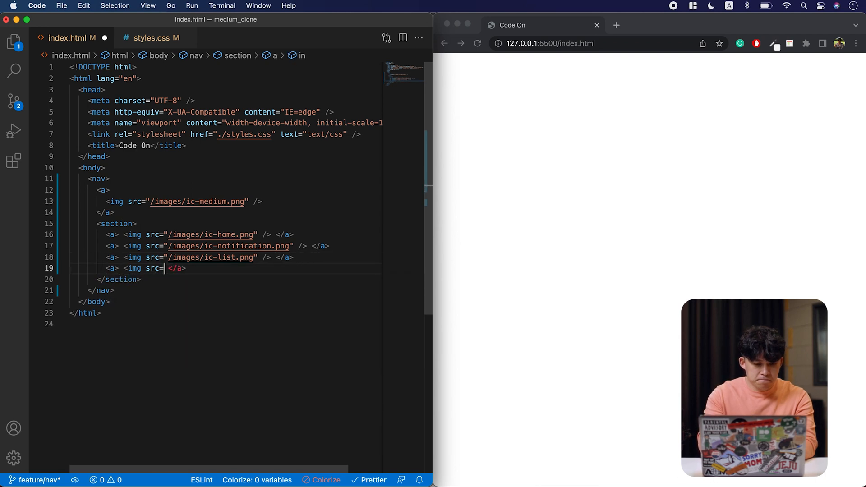
pyautogui.write('"/images/ic-story.png" />')
pyautogui.write('<a> <img src="" </a>')
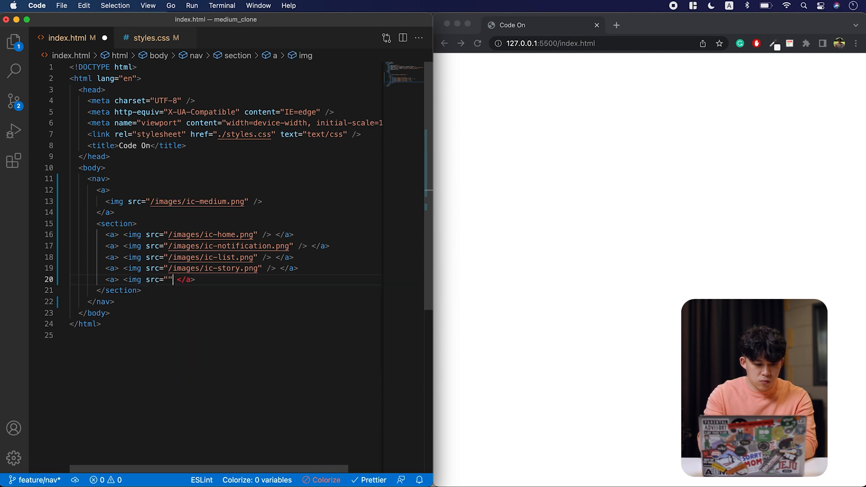
pyautogui.write('/images/ic-write.png')
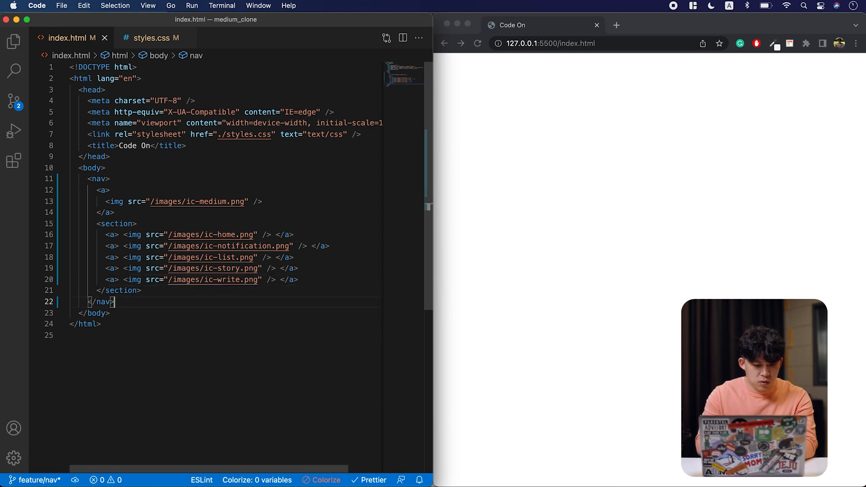
# Step: Add a profile icon image link after the section
pyautogui.write('<a></a>')
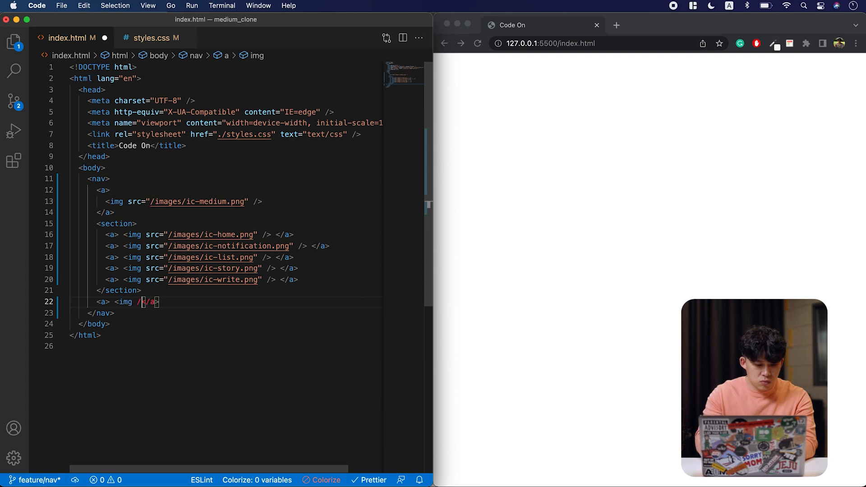
pyautogui.write('src=""')
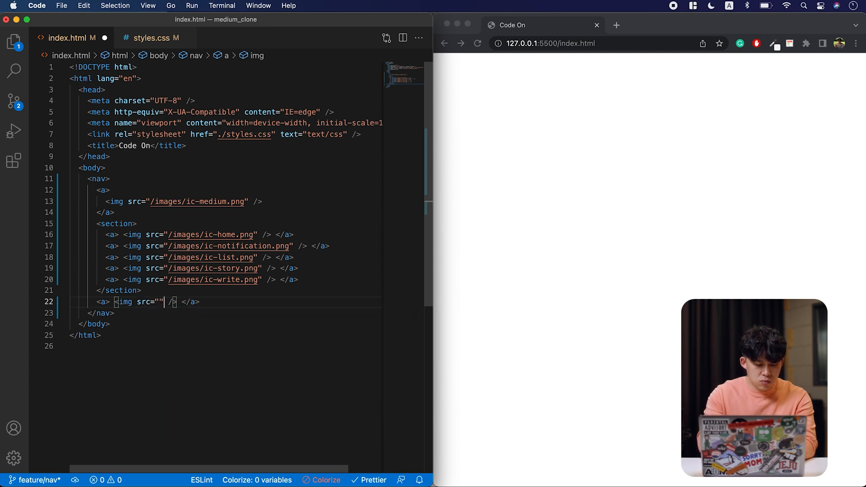
pyautogui.write('/images/ic-profile.png')
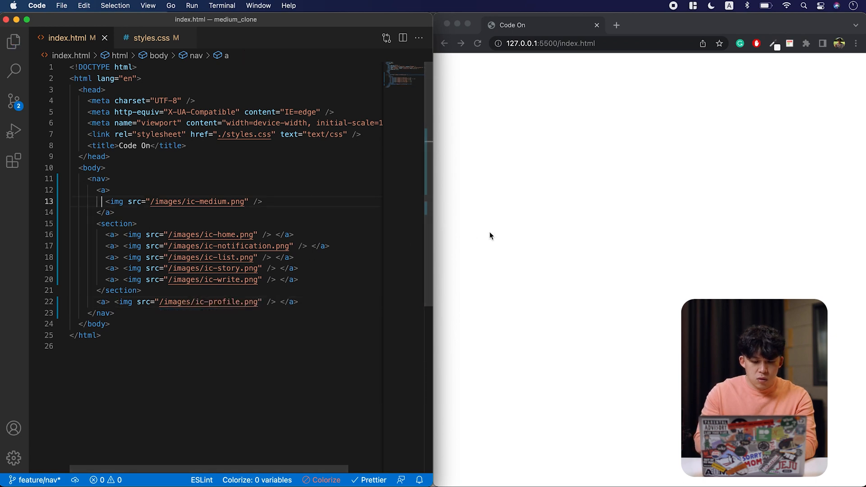
# Step: Show styles.css with its 24px image size and zero body margin rules
pyautogui.click(508, 182)
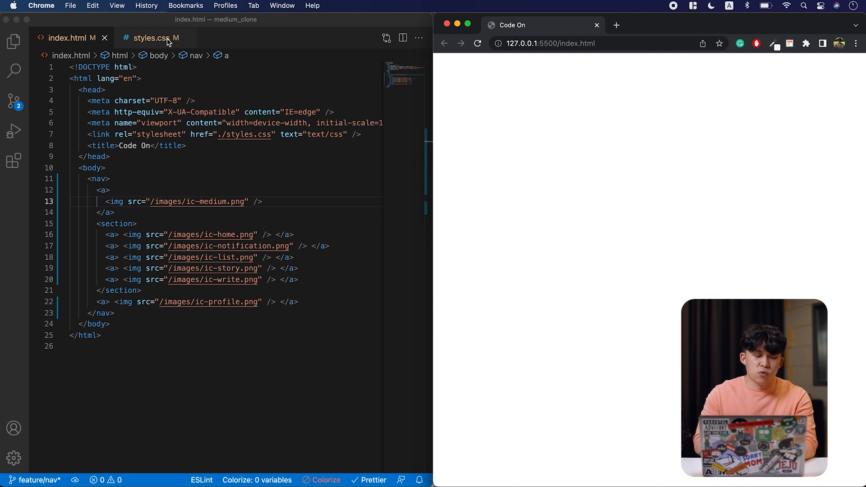
pyautogui.click(154, 38)
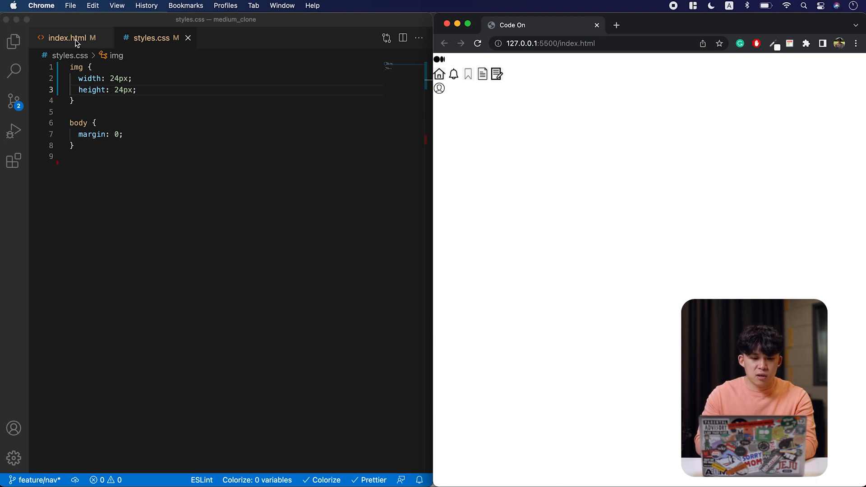
# Step: Give the nav class nav__navbar and each sidebar link class a__navbar in index.html
pyautogui.click(68, 38)
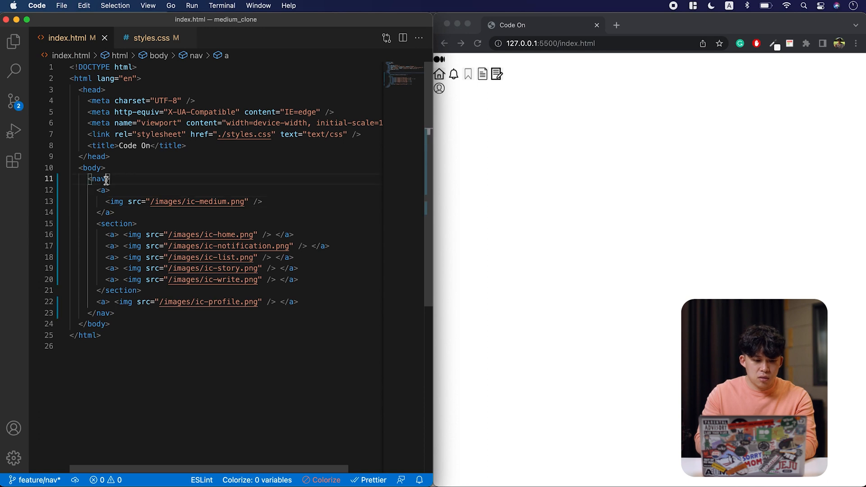
pyautogui.write('class="nav__navbar')
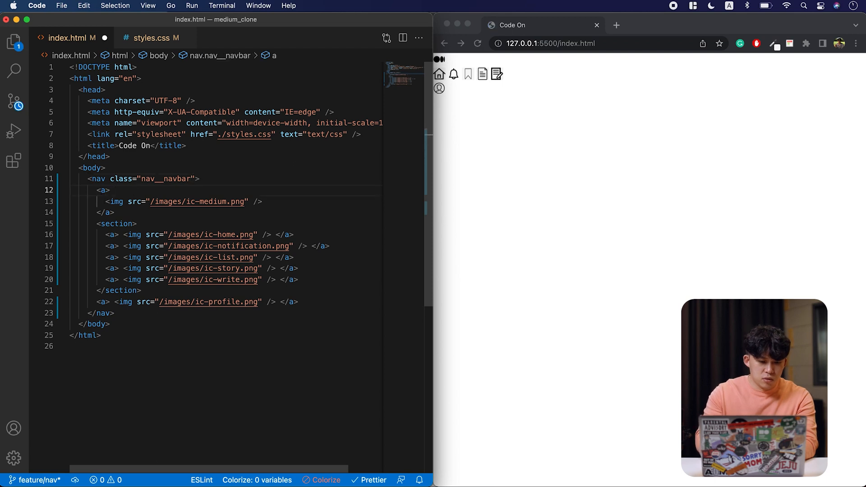
pyautogui.write('class="a"')
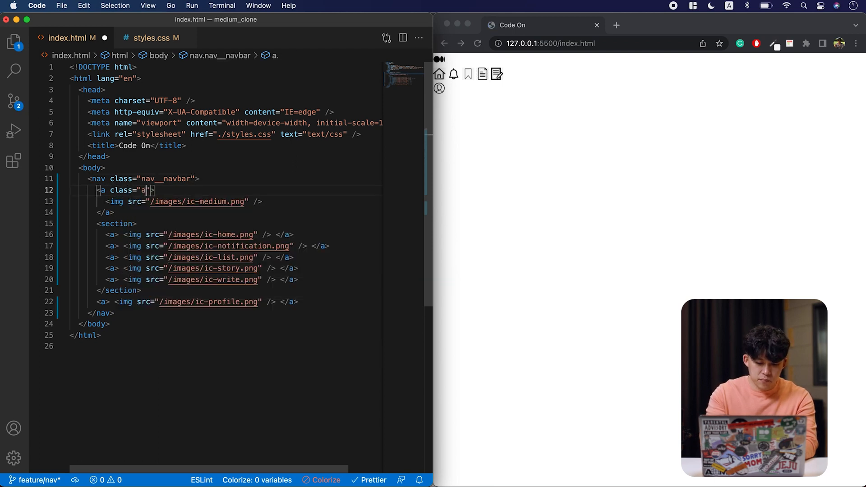
pyautogui.write('__navbar')
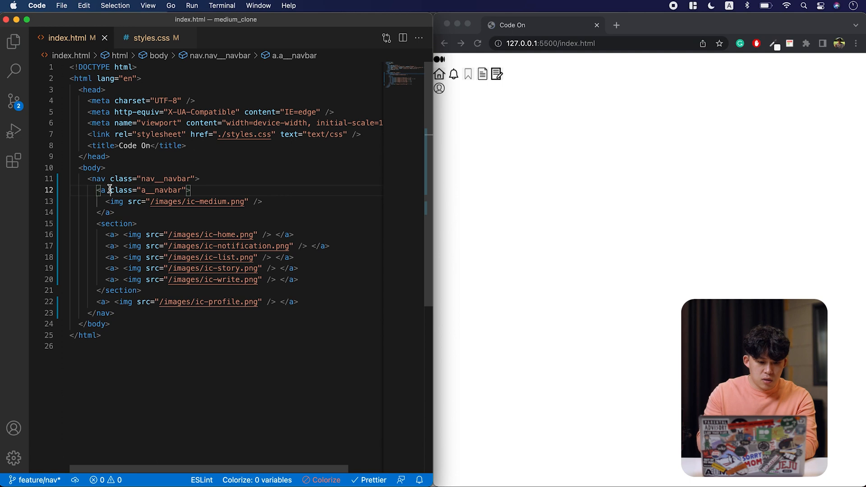
pyautogui.click(112, 235)
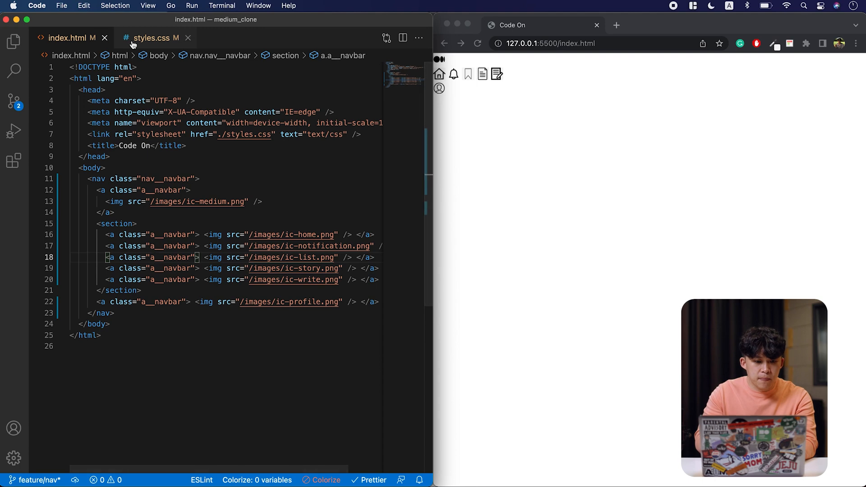
# Step: Add an .a__navbar rule making the links display block
pyautogui.click(156, 38)
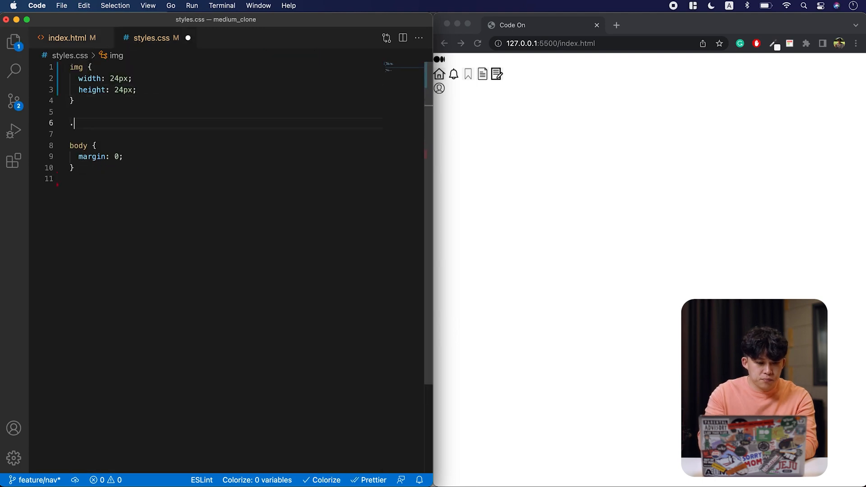
pyautogui.write('.a__navbar{')
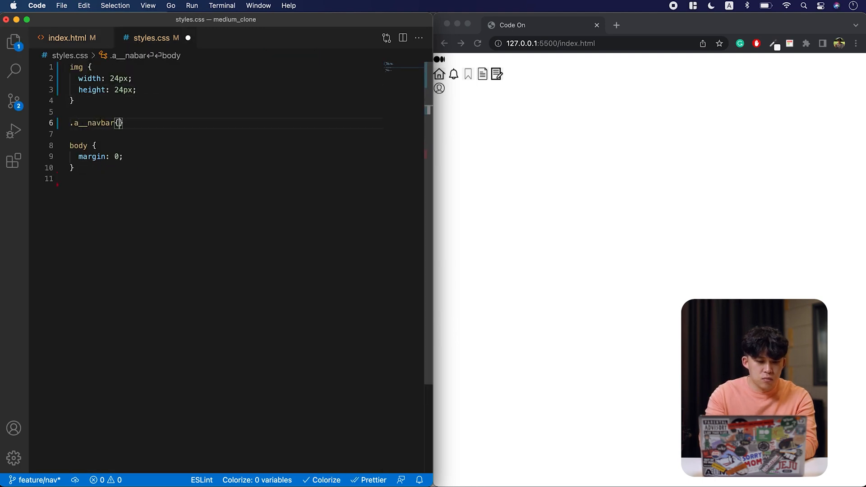
pyautogui.write('display: block;')
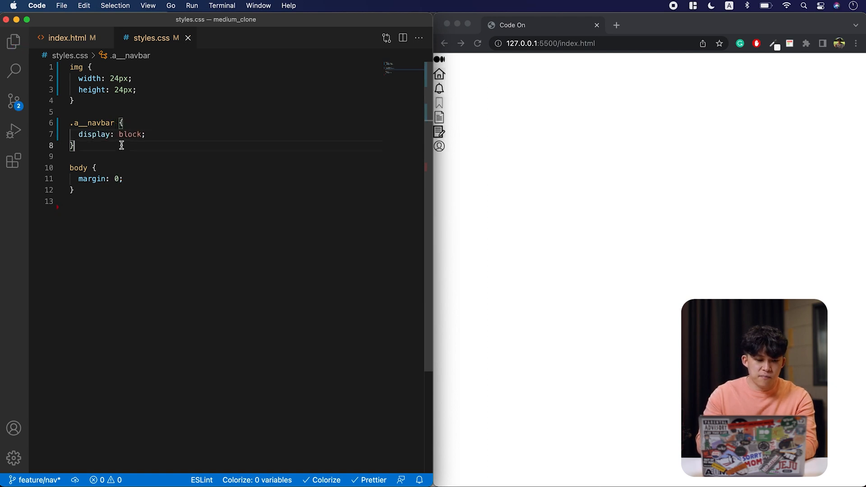
# Step: Add a .nav__navbar rule as a flex column with justify-content space-between
pyautogui.write('.nav__nav')
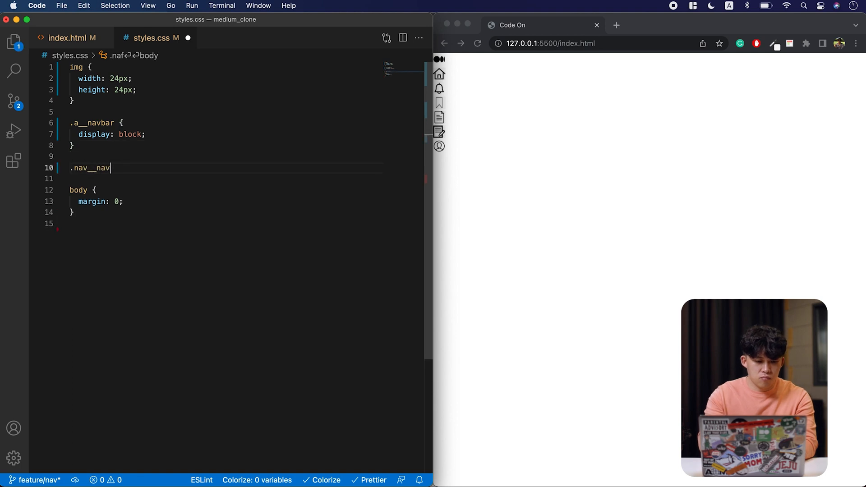
pyautogui.write('{')
pyautogui.click(222, 178)
pyautogui.write('display: flex;')
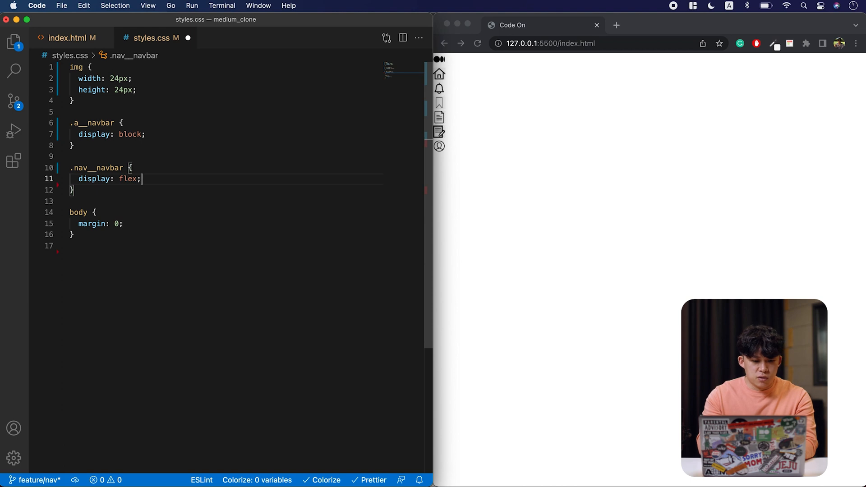
pyautogui.write('flex-direction: column;')
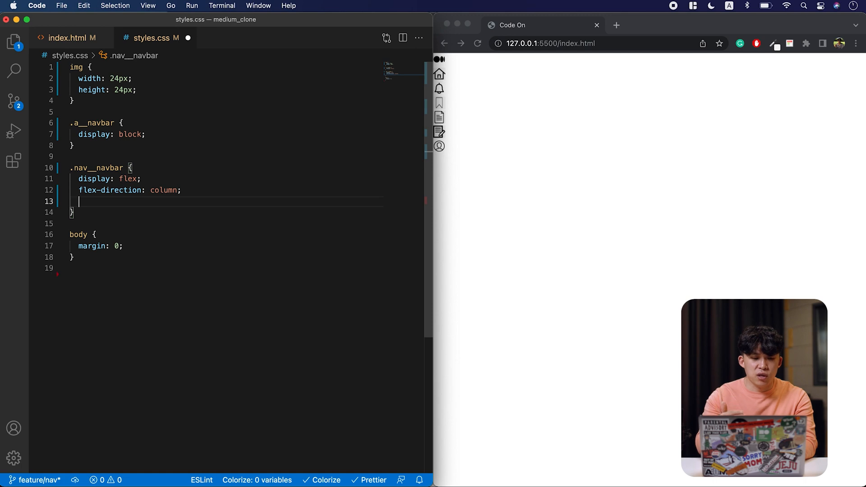
pyautogui.write('justify-content: space-between;')
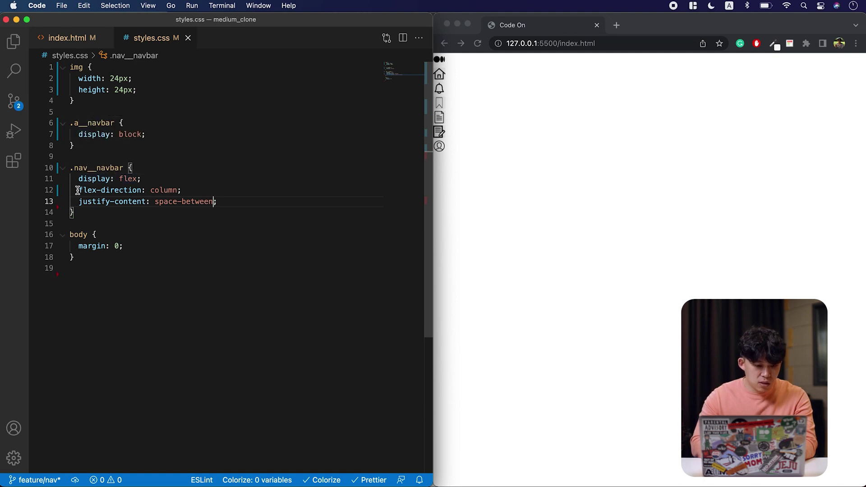
pyautogui.click(68, 38)
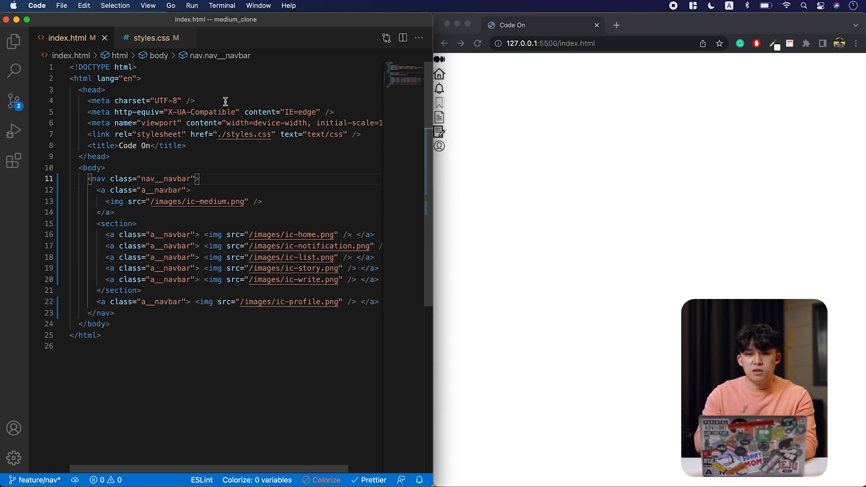
pyautogui.click(155, 38)
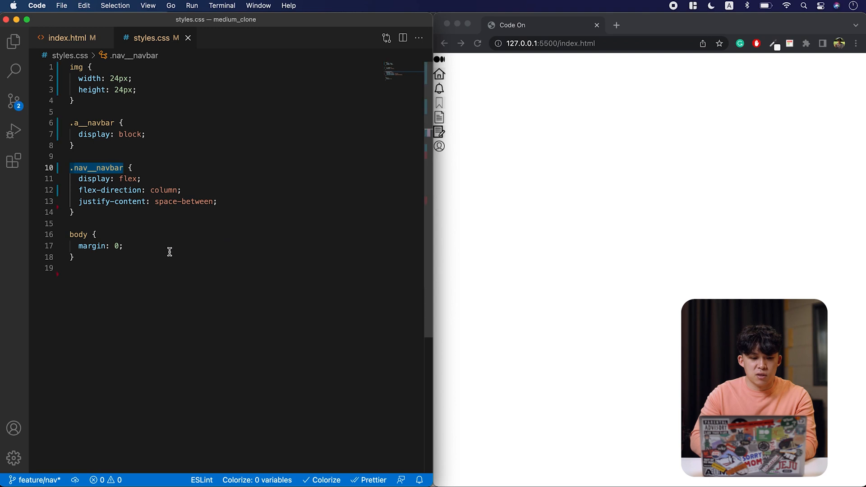
# Step: Give the body a 100vh height and the navbar a 100% height
pyautogui.write('h')
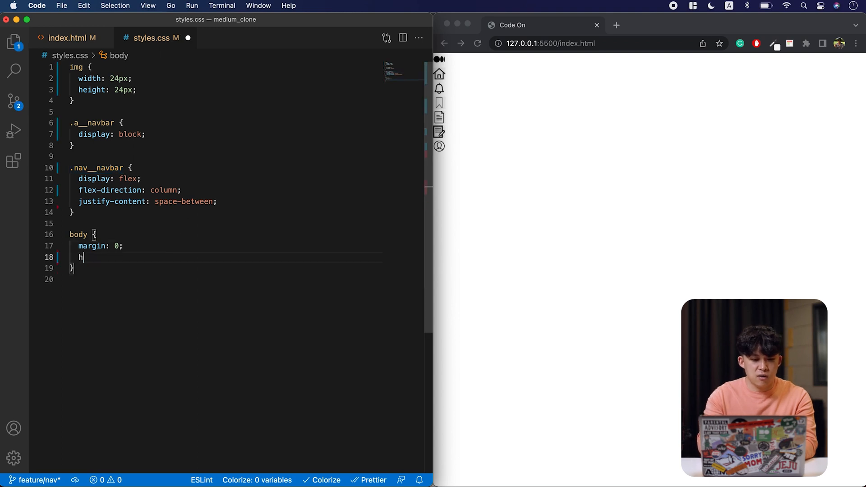
pyautogui.write('eight: 100vh;')
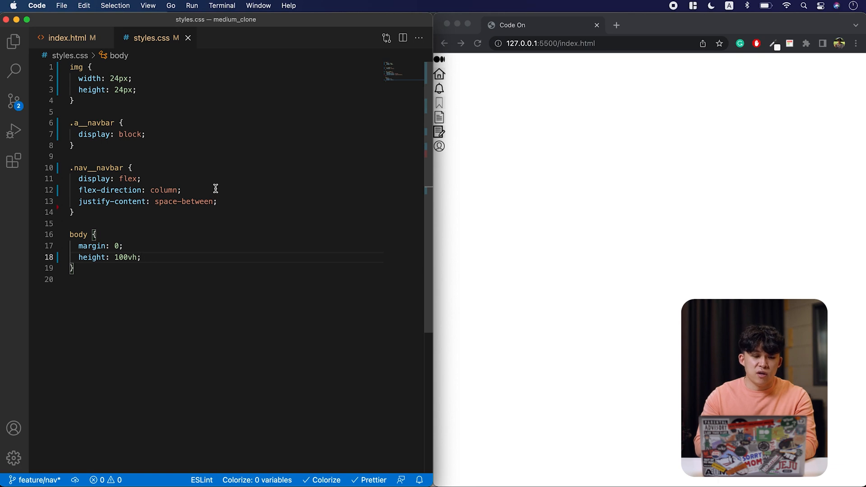
pyautogui.moveTo(225, 201)
pyautogui.write('height: 100')
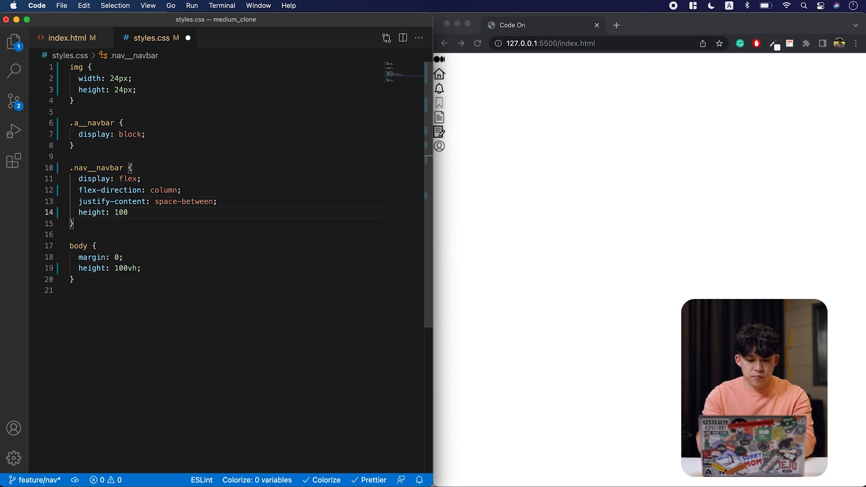
pyautogui.write('%;')
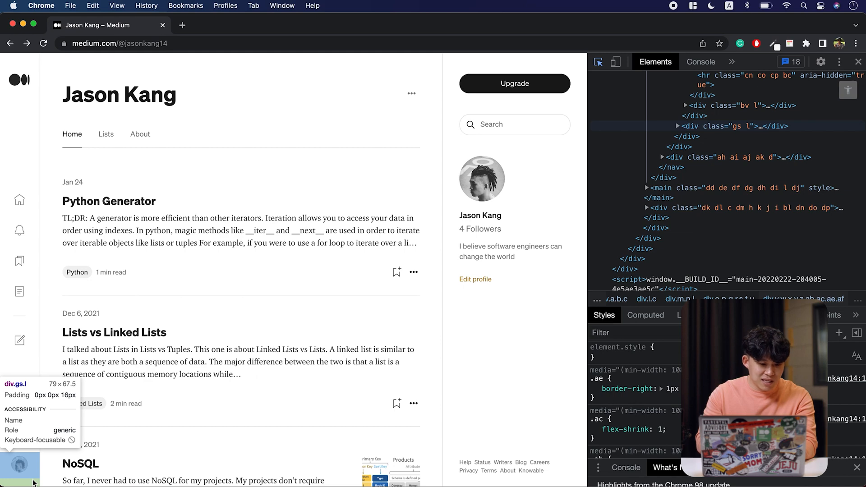
pyautogui.moveTo(19, 291)
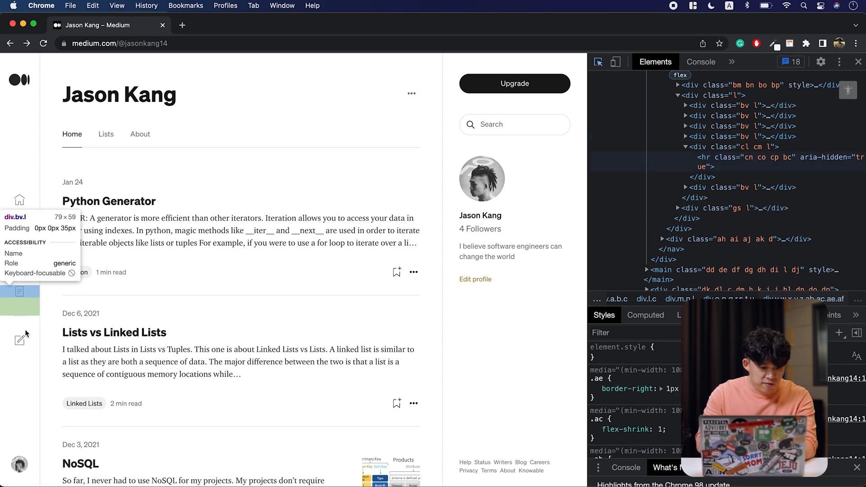
pyautogui.moveTo(18, 341)
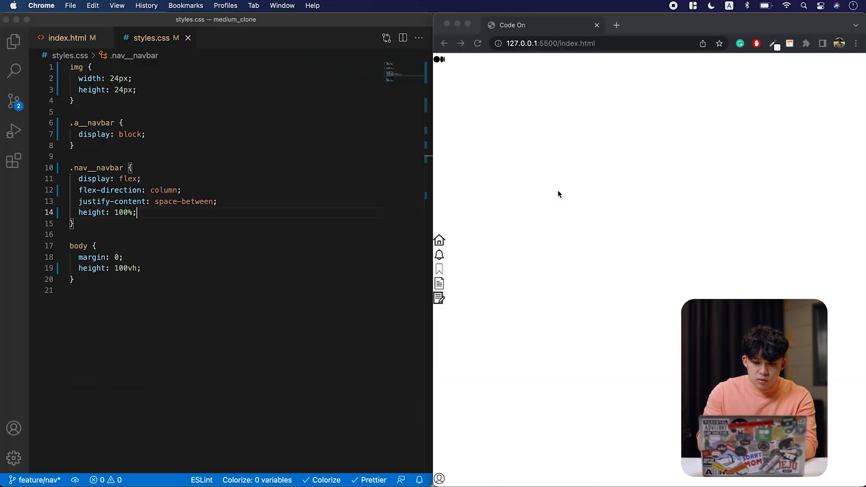
# Step: Give .nav__navbar 40px 16px padding and a -webkit-fill-available height
pyautogui.doubleClick(184, 201)
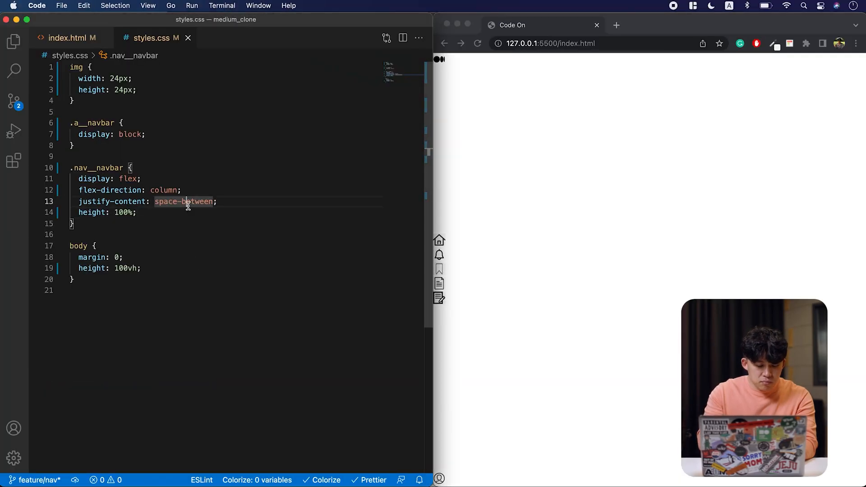
pyautogui.write('padding: 40px 0 1')
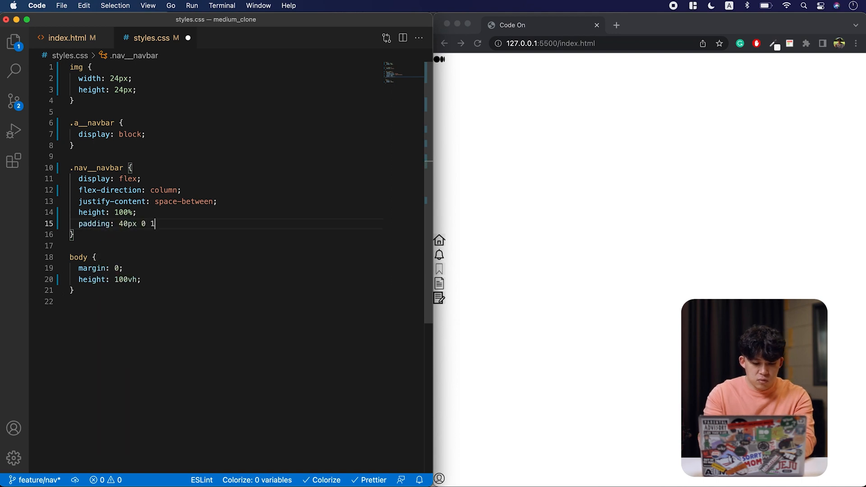
pyautogui.write('6px;')
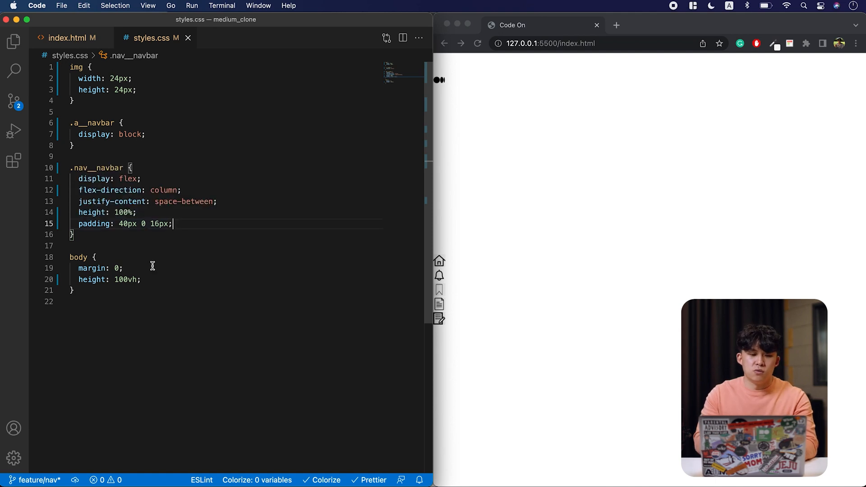
pyautogui.moveTo(506, 288)
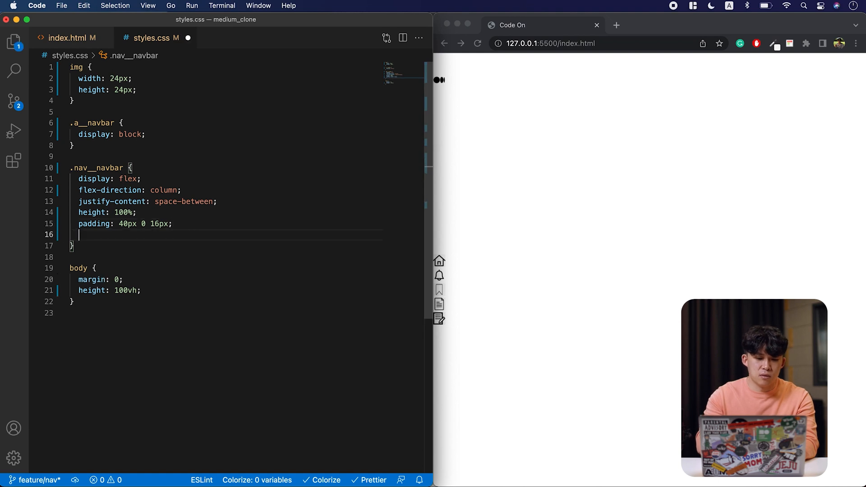
pyautogui.write('height: -webkit-fill-available;')
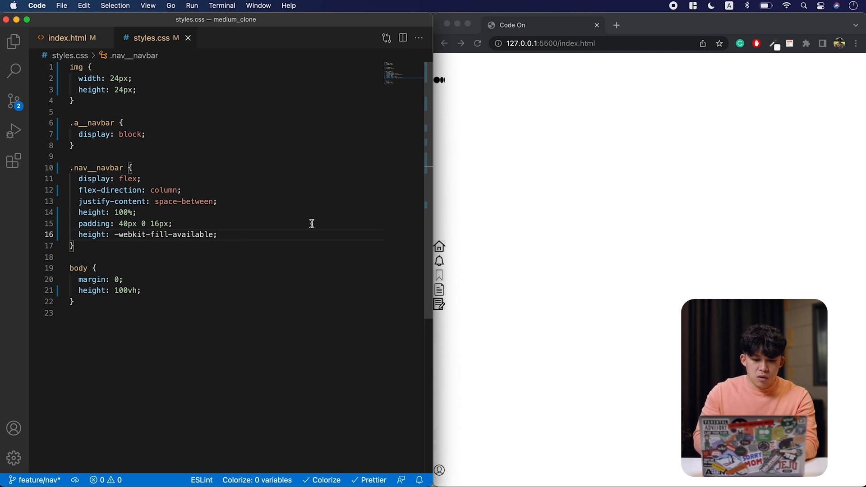
pyautogui.moveTo(425, 237)
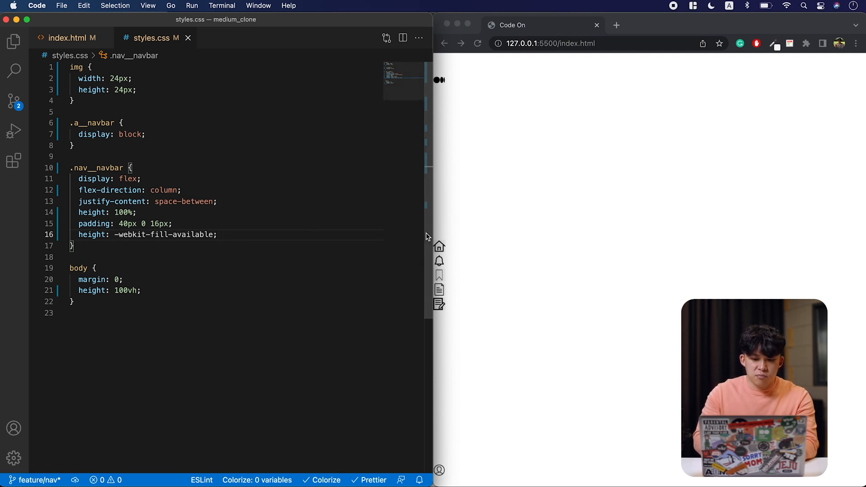
# Step: Give the middle icon section the class section__navbar in index.html
pyautogui.click(65, 38)
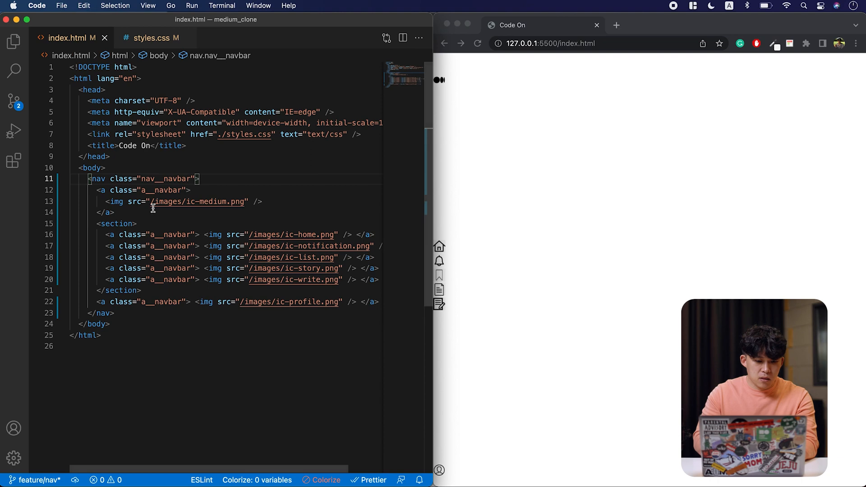
pyautogui.write('cla')
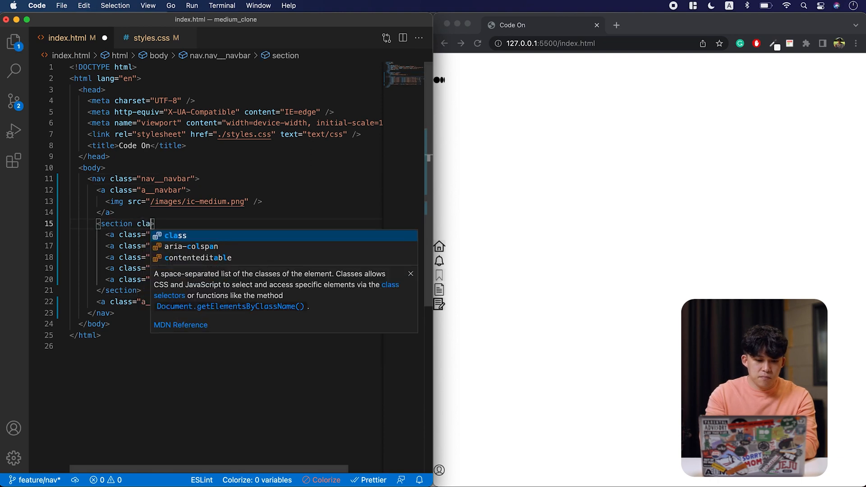
pyautogui.write('ss="s">')
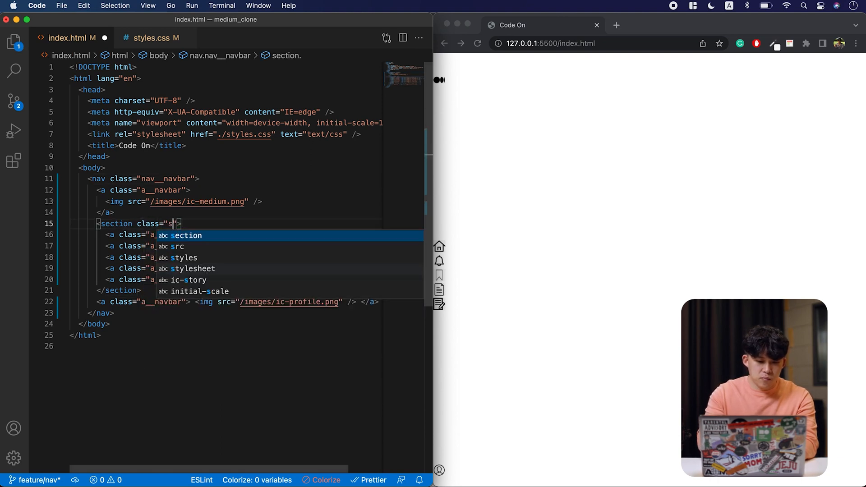
pyautogui.write('ection__nab')
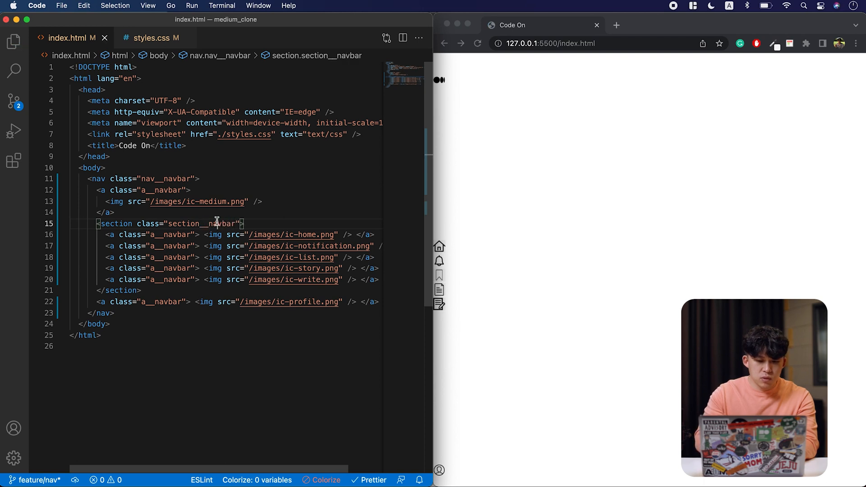
# Step: Add a .section__navbar rule as a flex column with a 35px gap
pyautogui.click(151, 38)
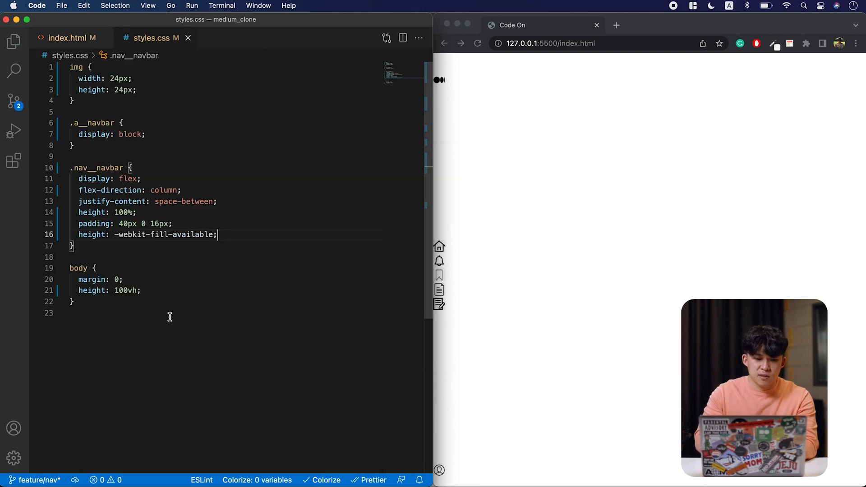
pyautogui.write('.')
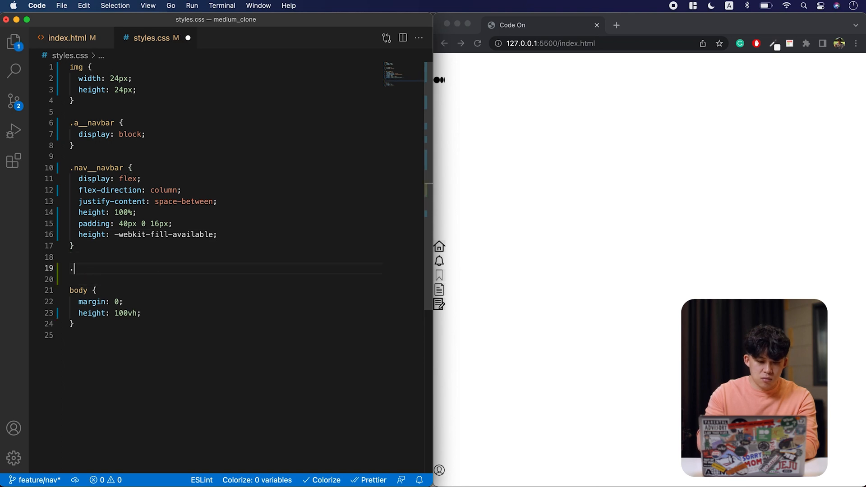
pyautogui.write('section__navbar {')
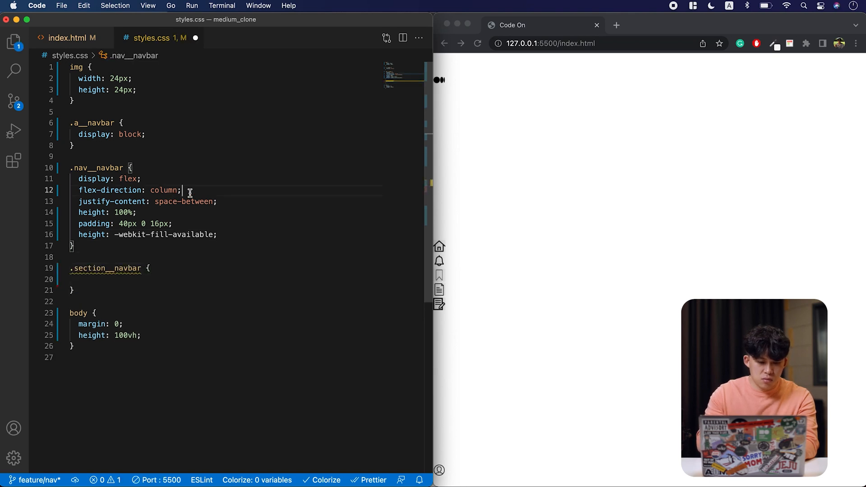
pyautogui.click(163, 279)
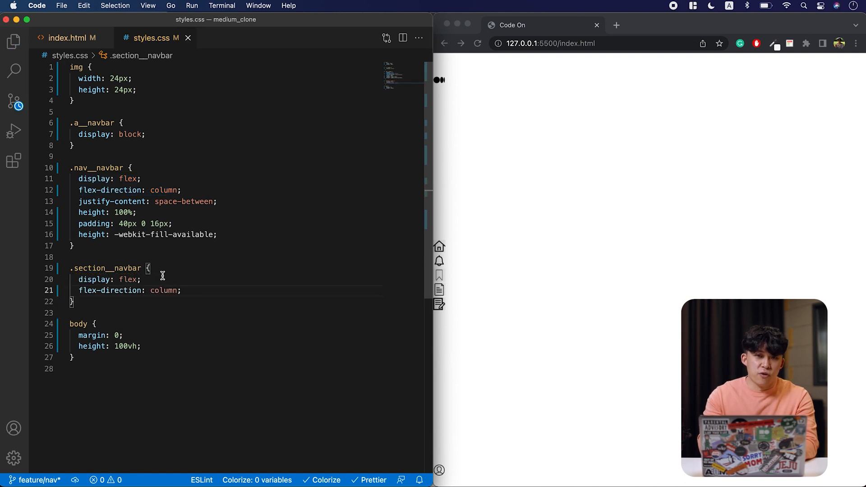
pyautogui.write('gap: 35px;')
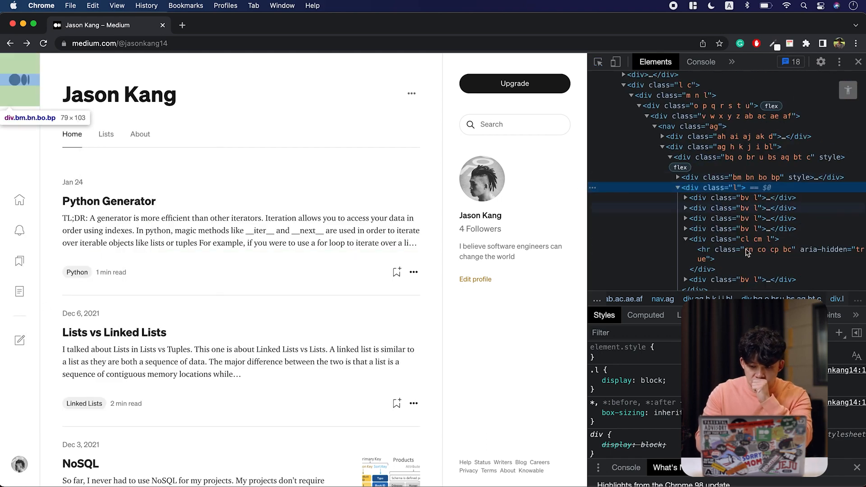
# Step: Select Medium's sidebar hr divider in DevTools to read its 1px height and zero border
pyautogui.click(746, 249)
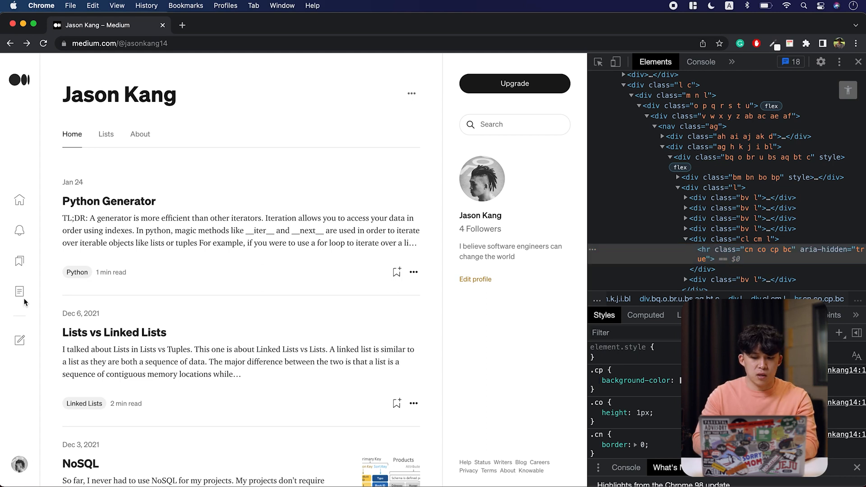
pyautogui.moveTo(705, 254)
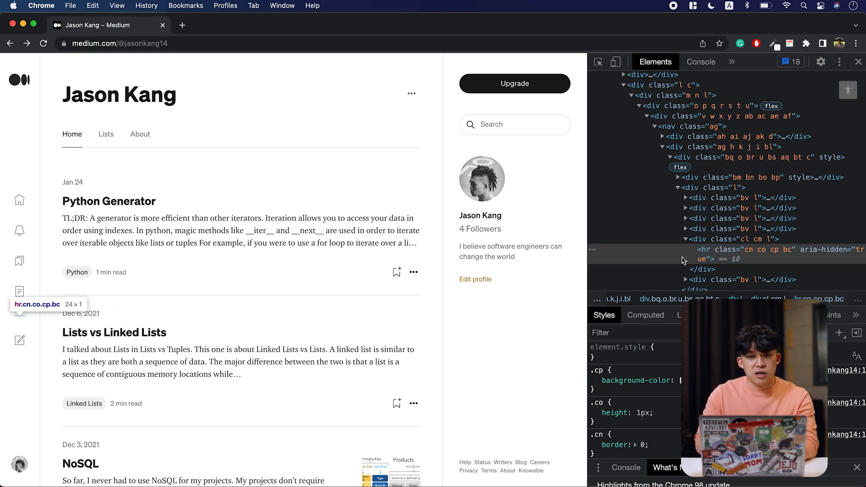
pyautogui.moveTo(31, 352)
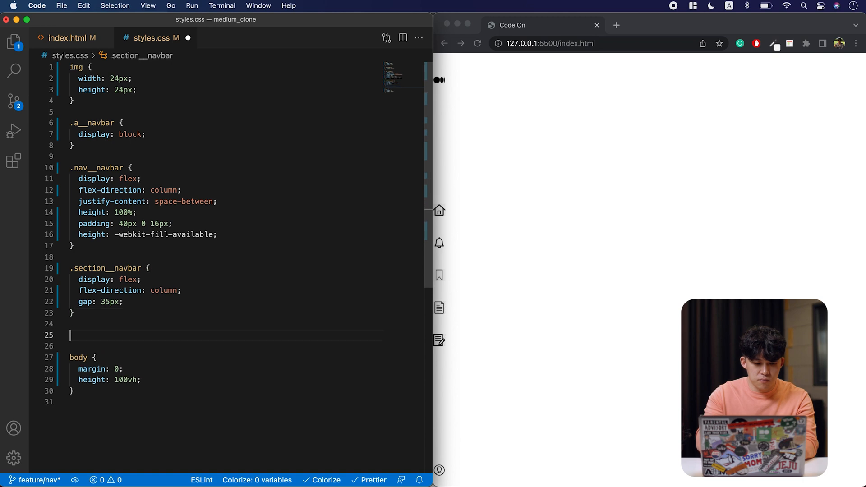
# Step: Give .section__navbar a:last-child a 1px solid rgba(230,230,230,1) top border and 35px top padding
pyautogui.write('.section__navbar a:last-child  {')
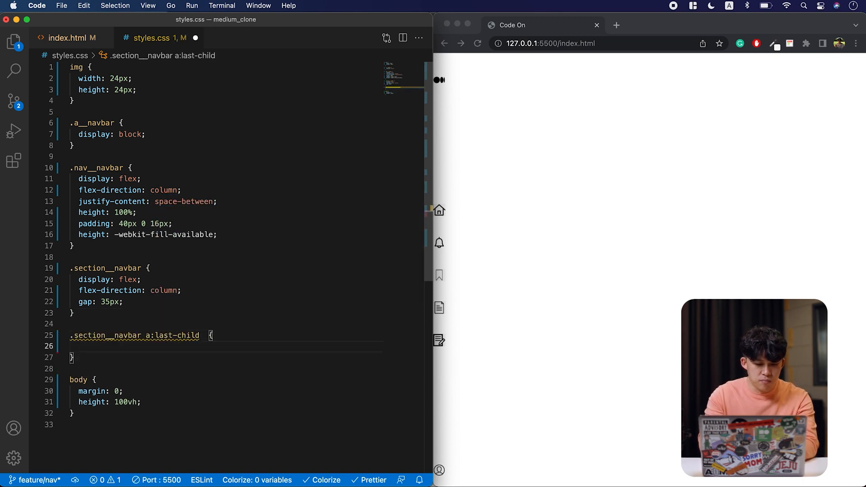
pyautogui.write('border-top:')
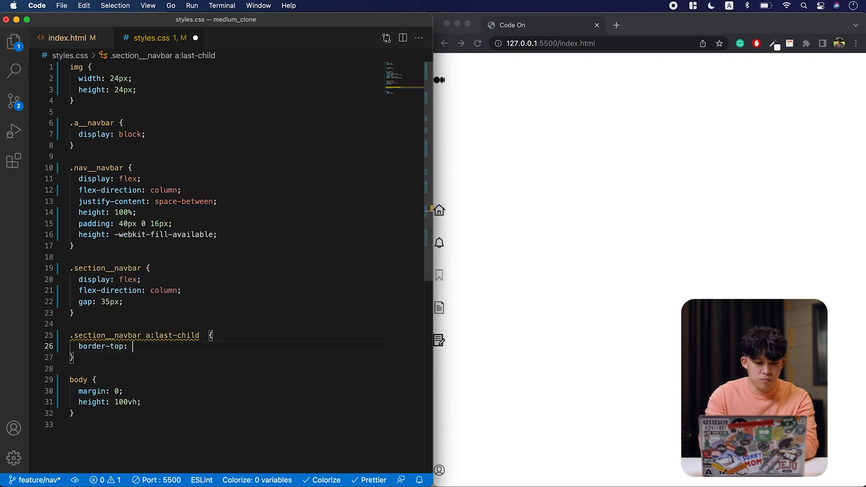
pyautogui.write('1px solid rgba(230, 230, 230, 1);')
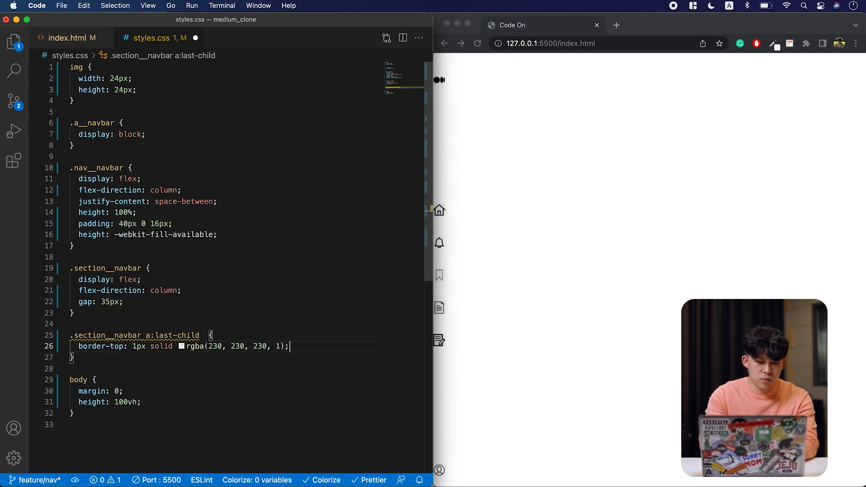
pyautogui.write('padding-top: 35px;')
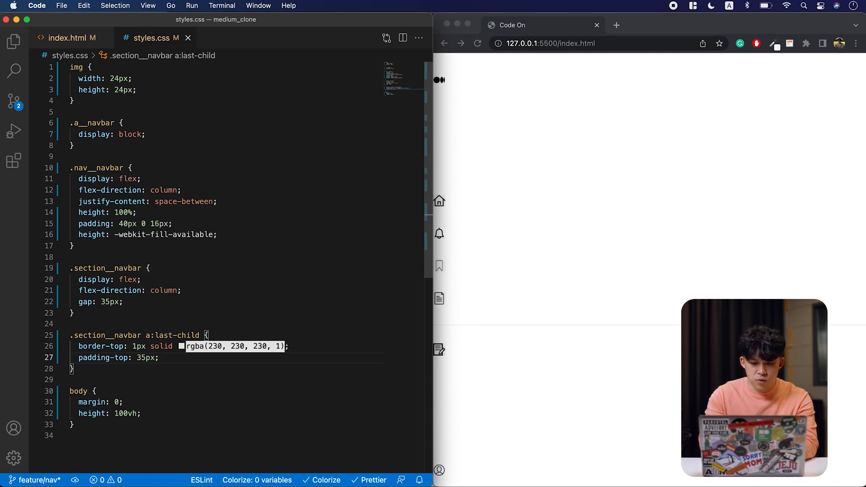
pyautogui.moveTo(674, 328)
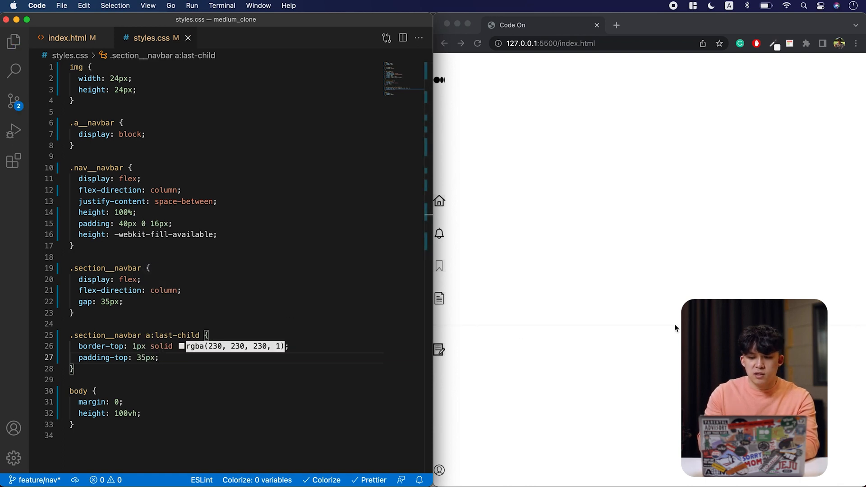
pyautogui.moveTo(849, 326)
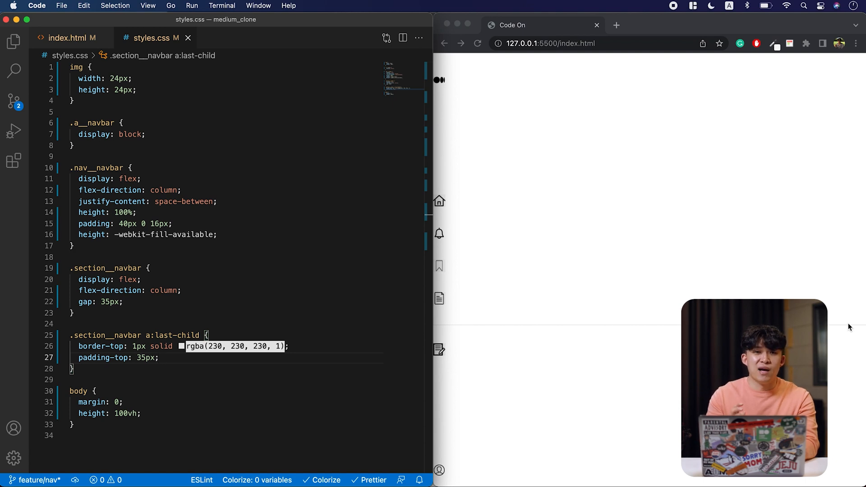
pyautogui.moveTo(720, 292)
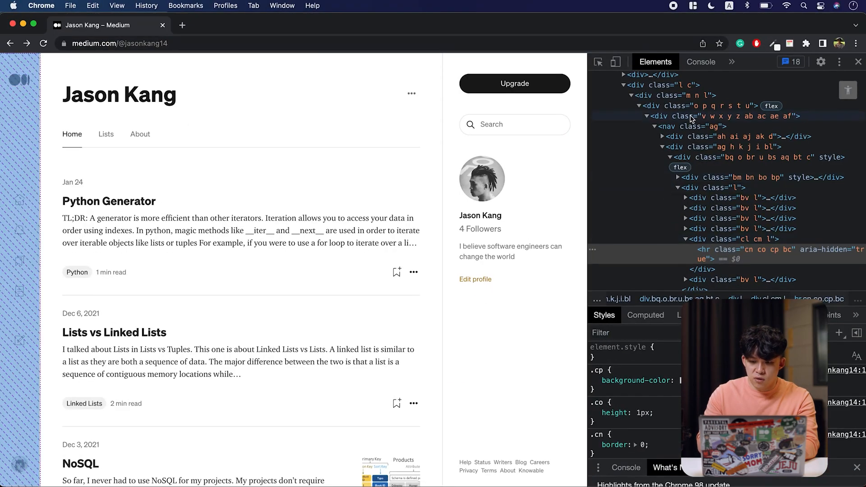
# Step: Select Medium's outer sidebar div in DevTools to check its overall width
pyautogui.click(723, 116)
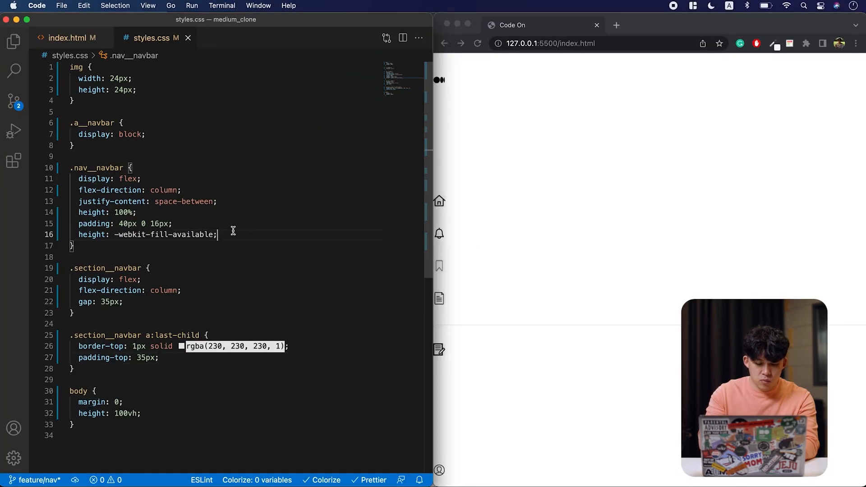
# Step: Give .nav__navbar an 80px width, centred items and a 1px solid rgba(230,230,230,1) right border
pyautogui.write('width: 80px;')
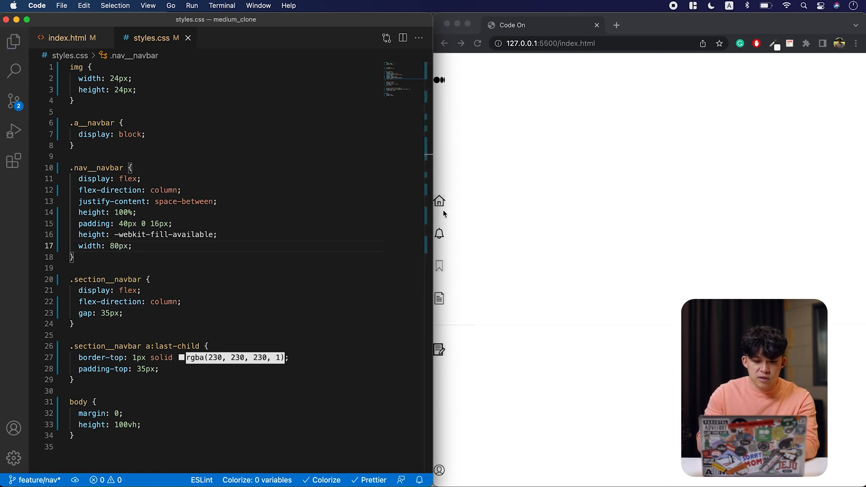
pyautogui.write('align-items: center;')
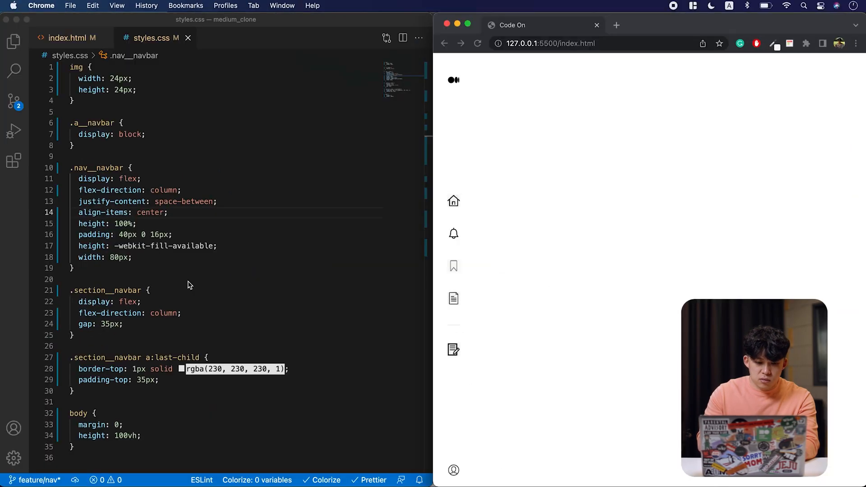
pyautogui.write('bode')
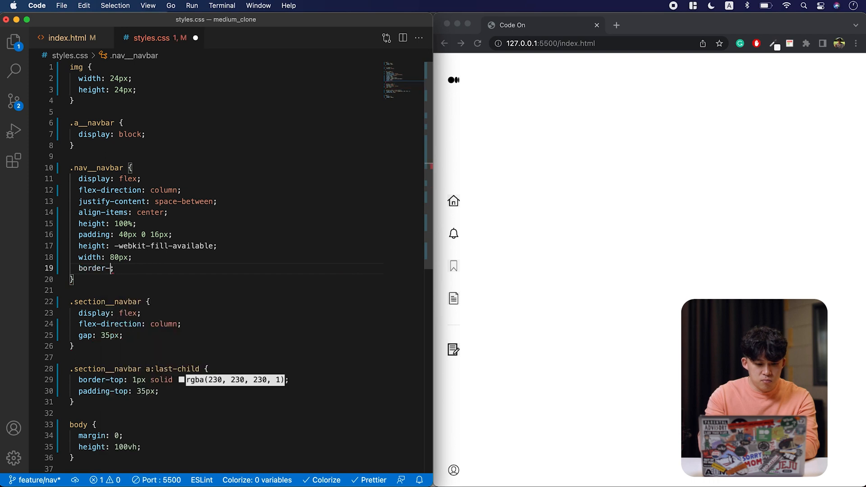
pyautogui.write('right: 1px solid rgba(230, 230, 230, 1);')
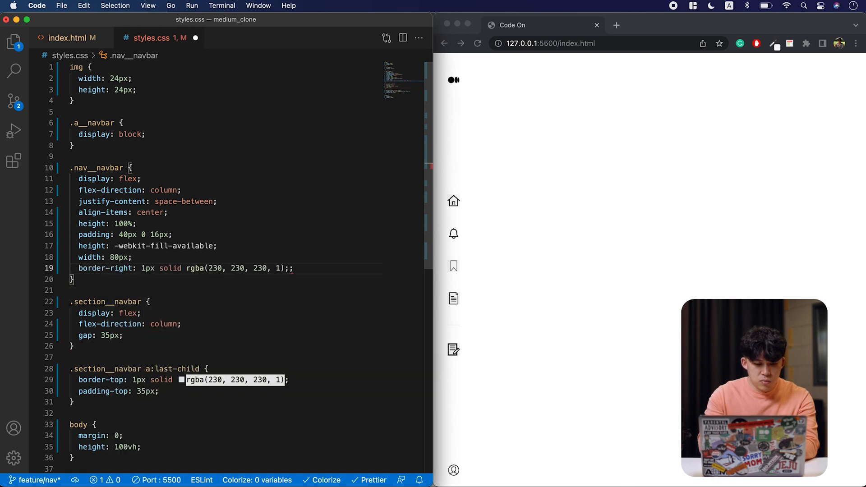